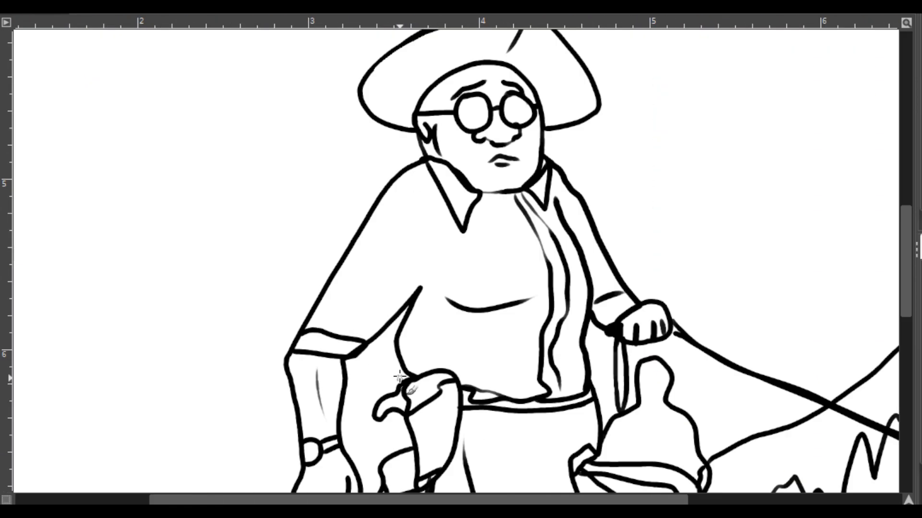
pyautogui.scroll(-3)
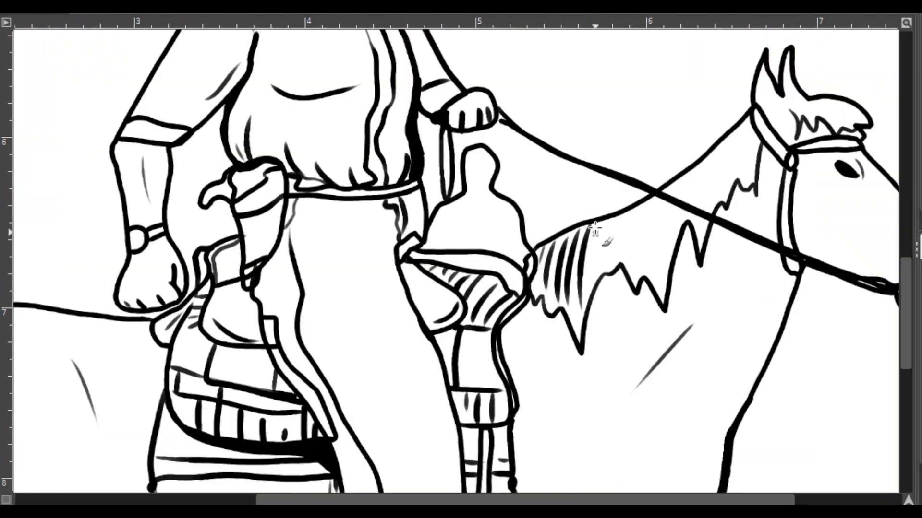
pyautogui.scroll(3)
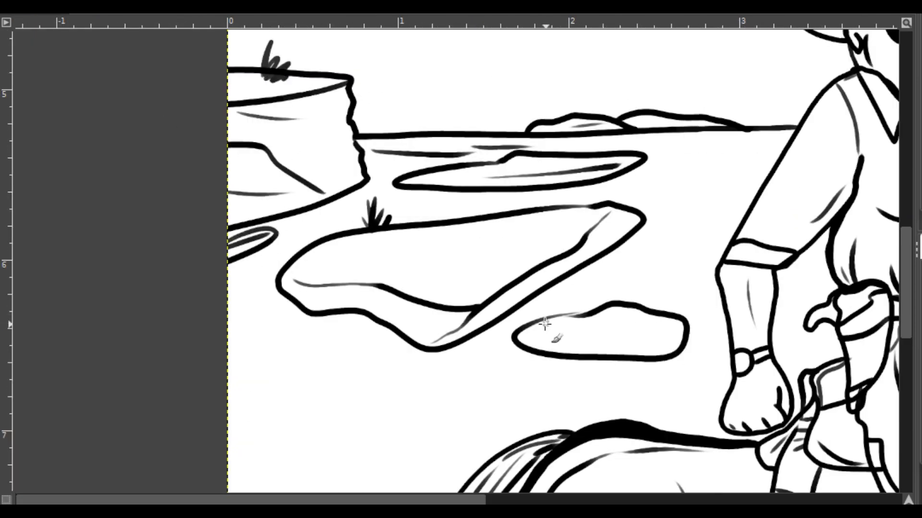
pyautogui.hscroll(3)
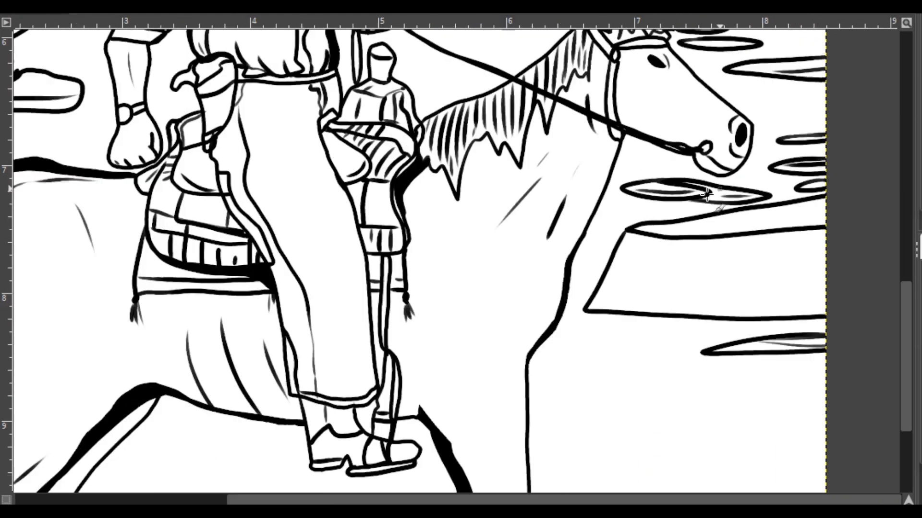
pyautogui.scroll(-3)
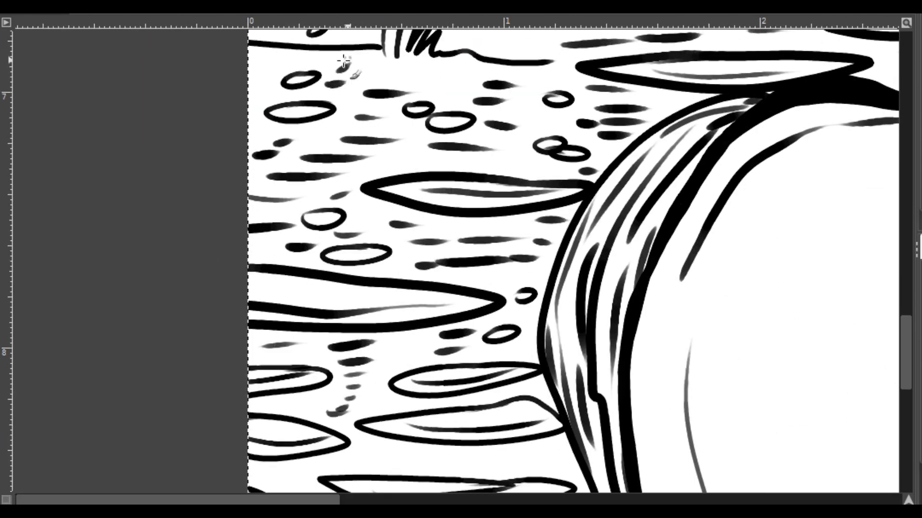
pyautogui.scroll(-3)
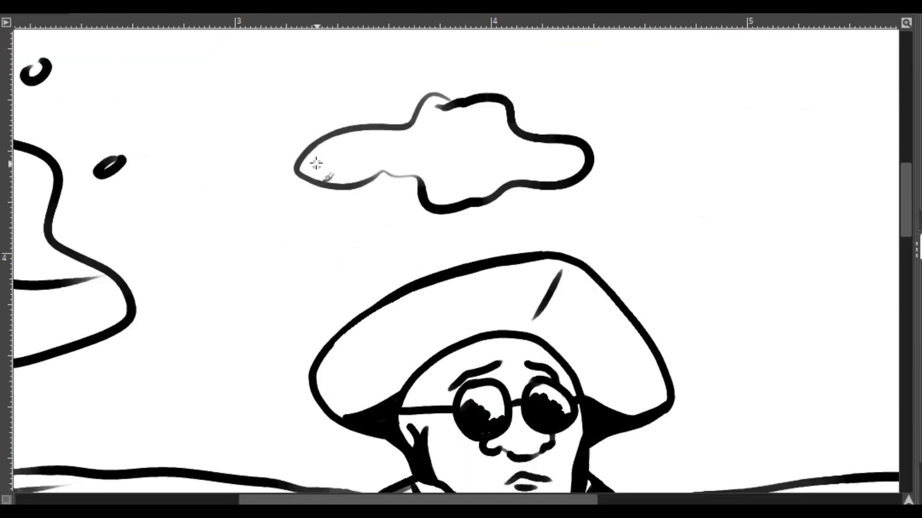
pyautogui.scroll(-3)
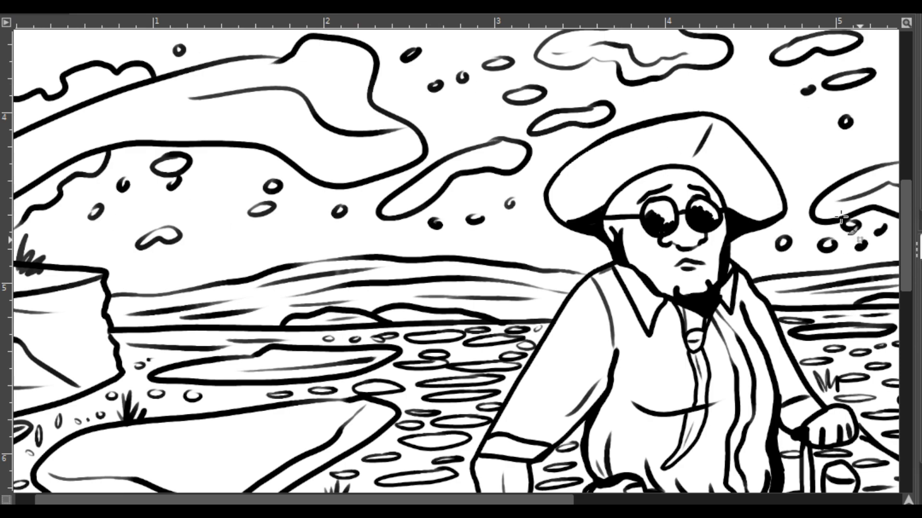
pyautogui.hscroll(3)
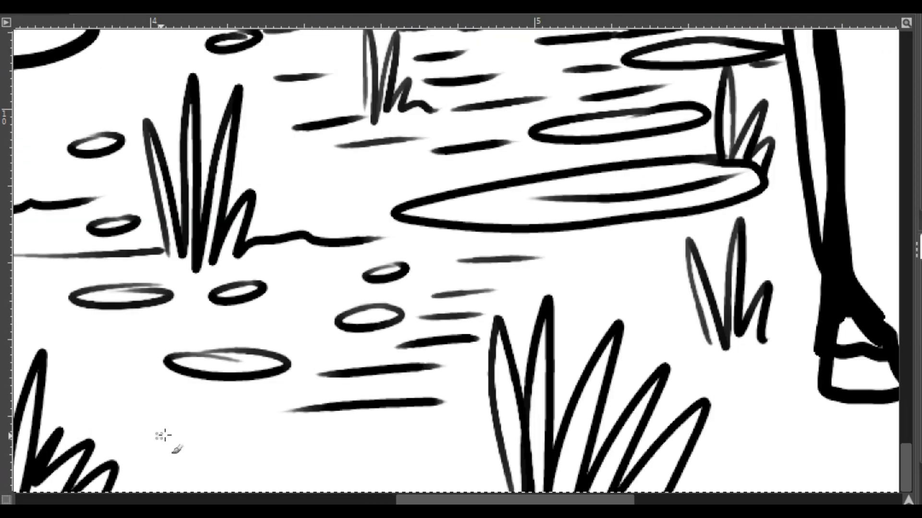
pyautogui.hscroll(3)
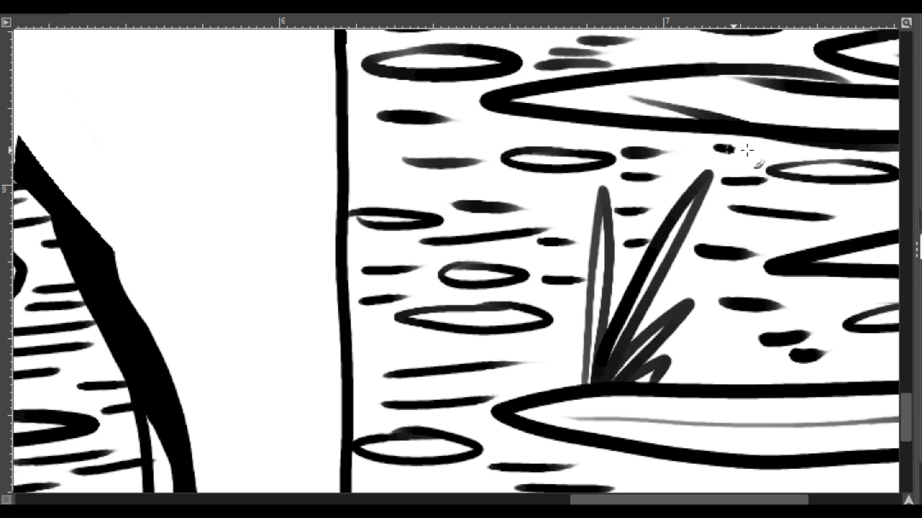